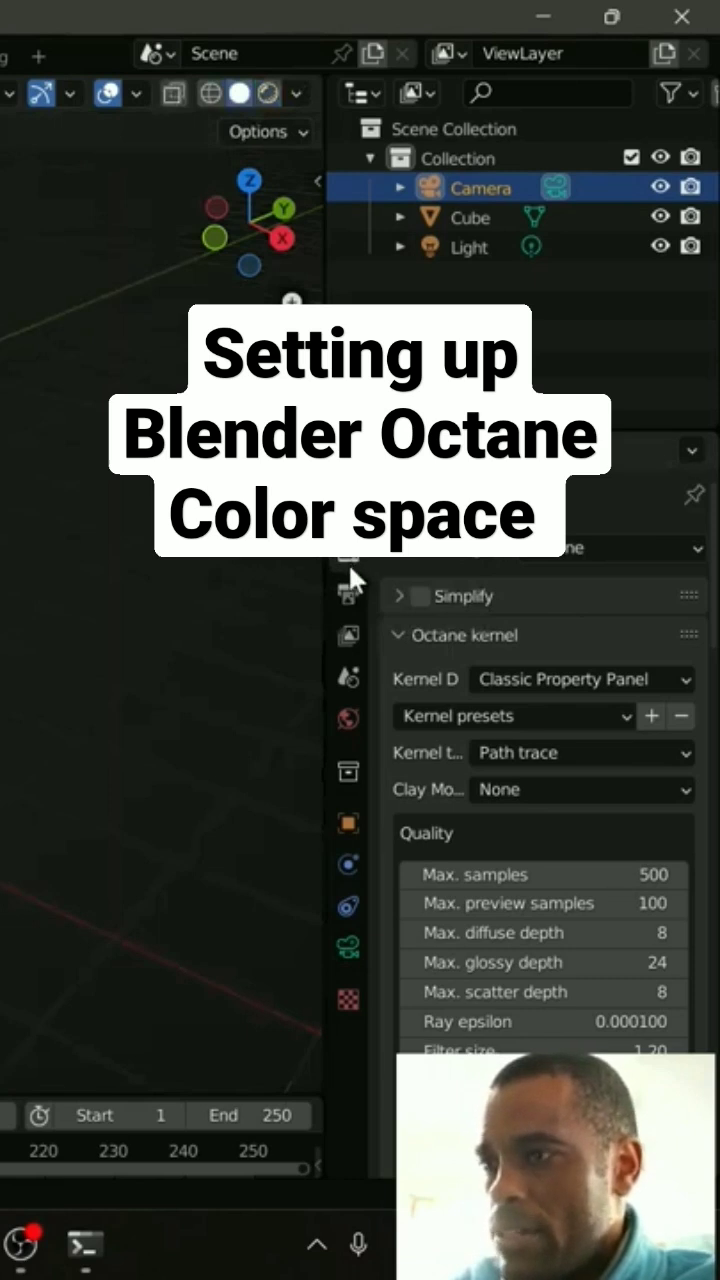
Step: Set the Color Management display device to None and the view transform to Standard
scroll(down, 3)
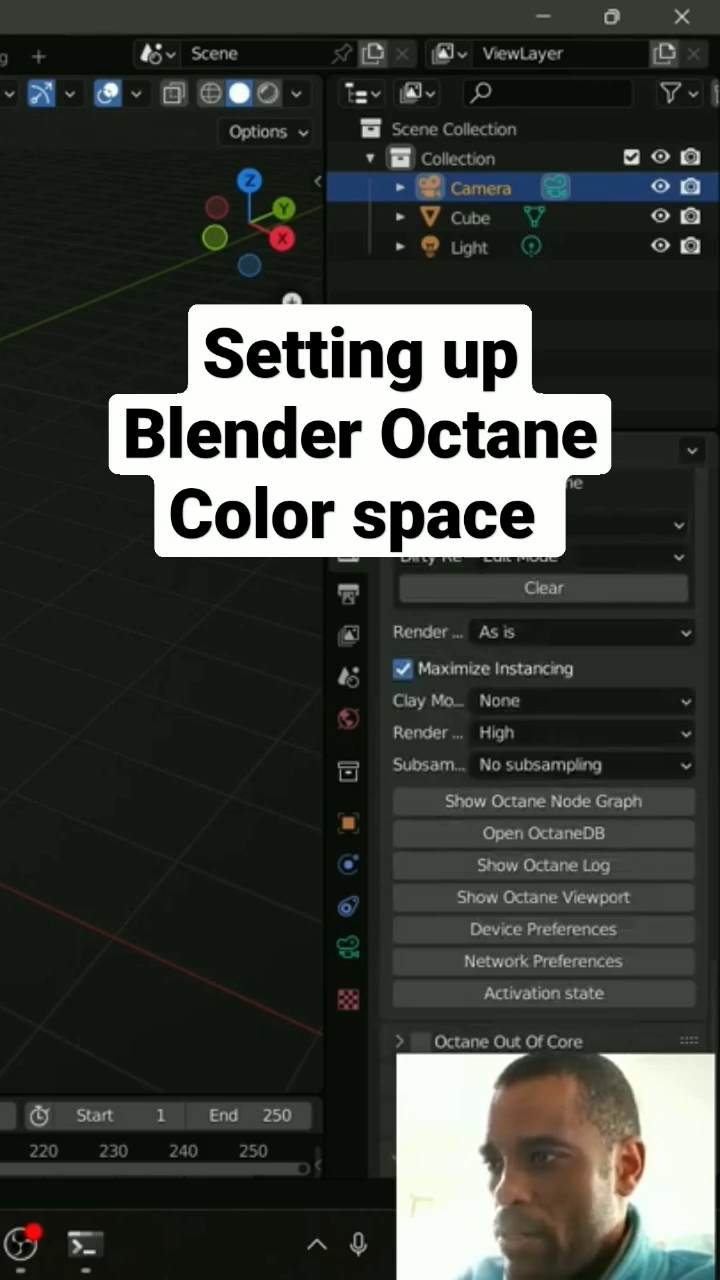
click(604, 928)
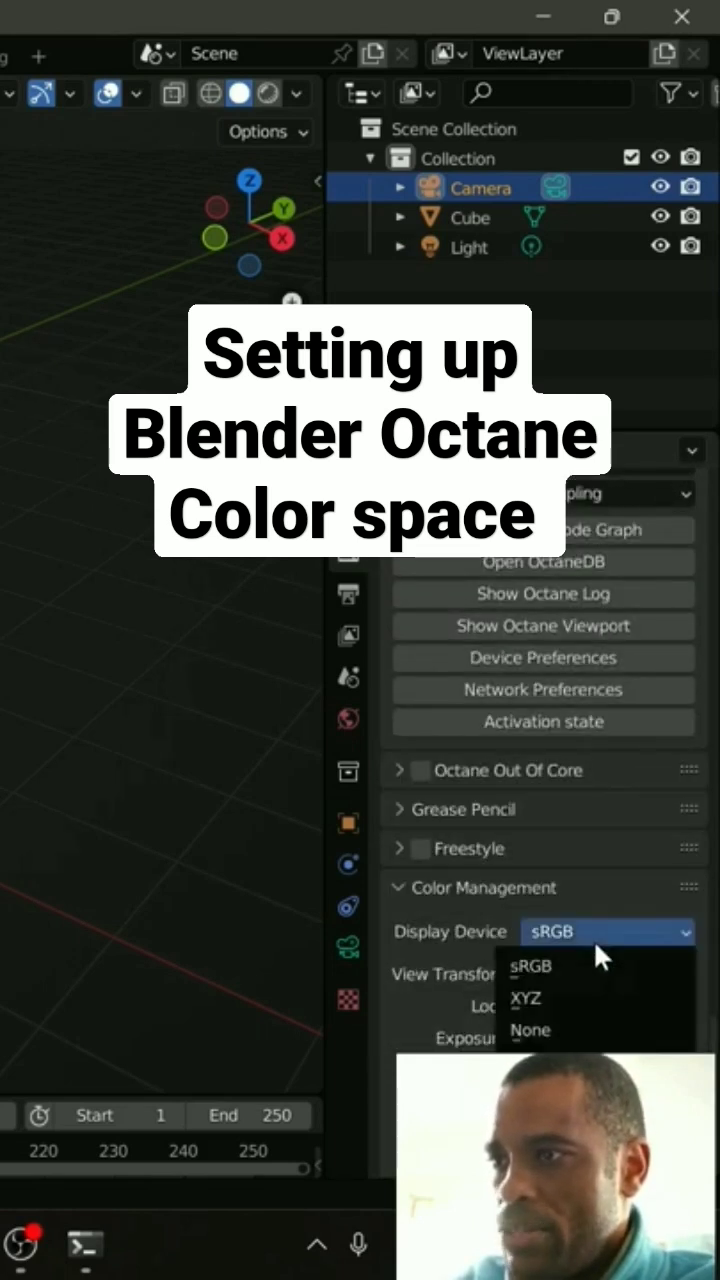
click(532, 1030)
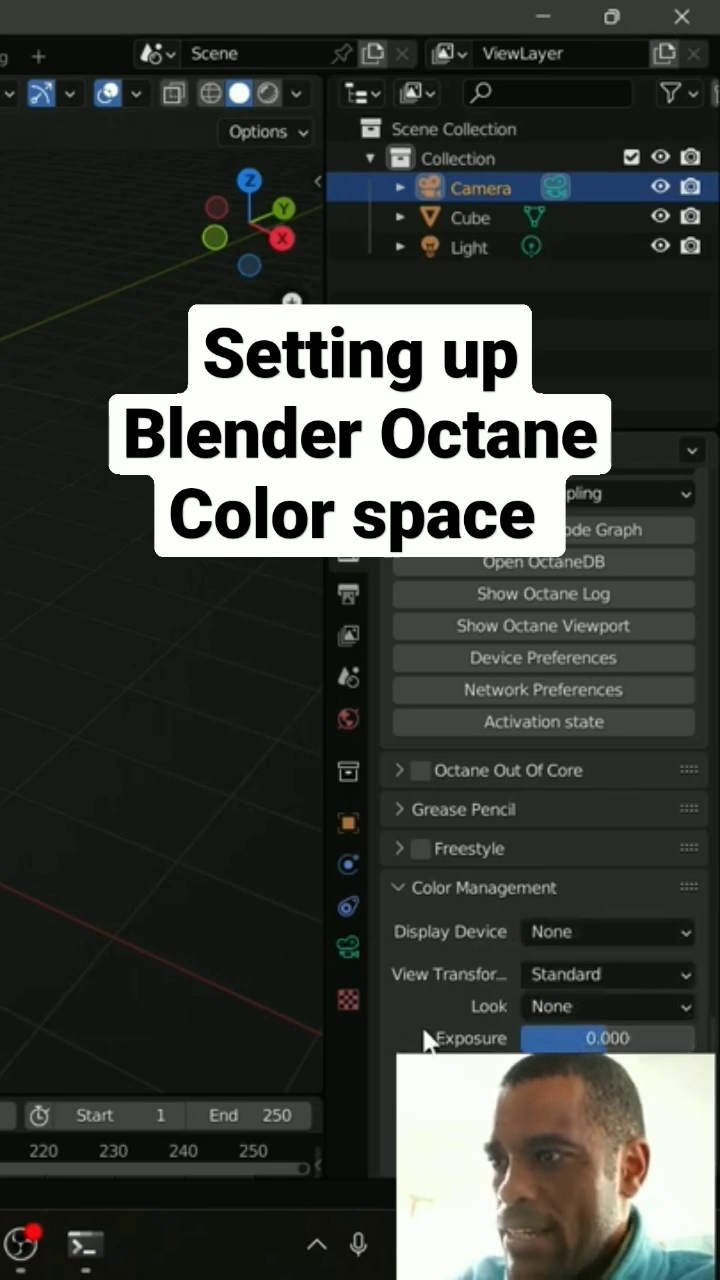
click(606, 974)
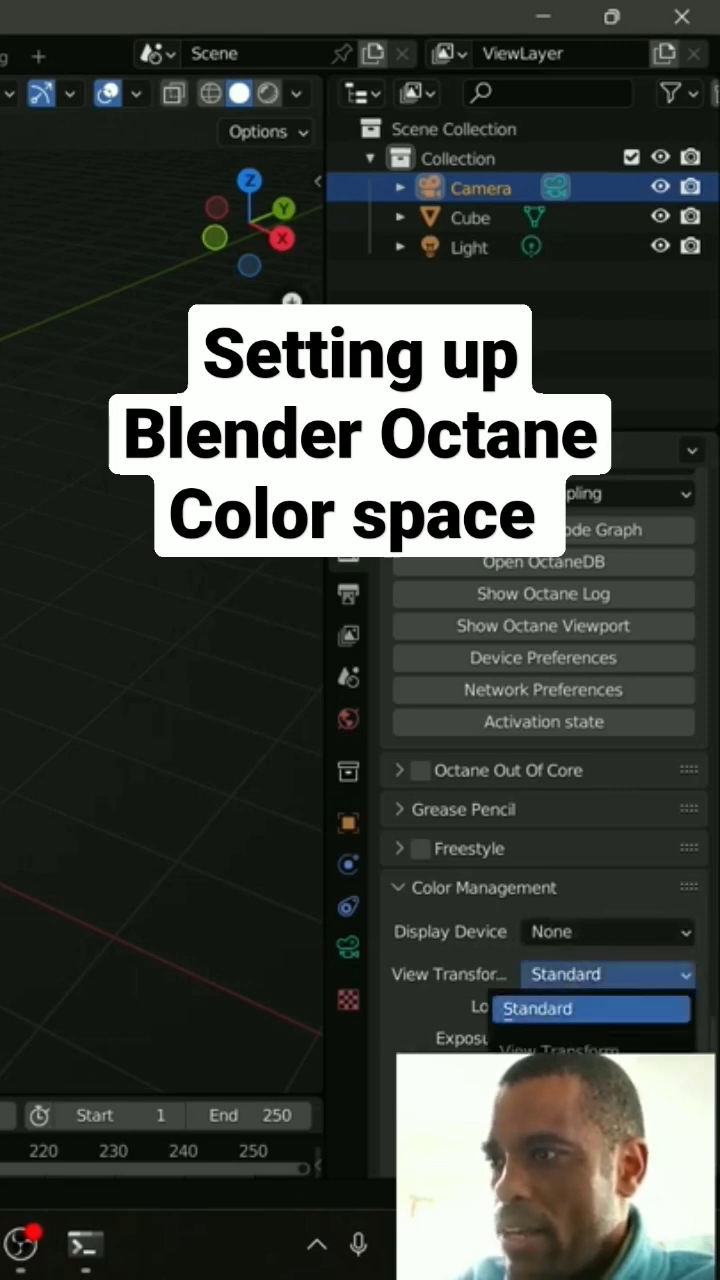
click(548, 1008)
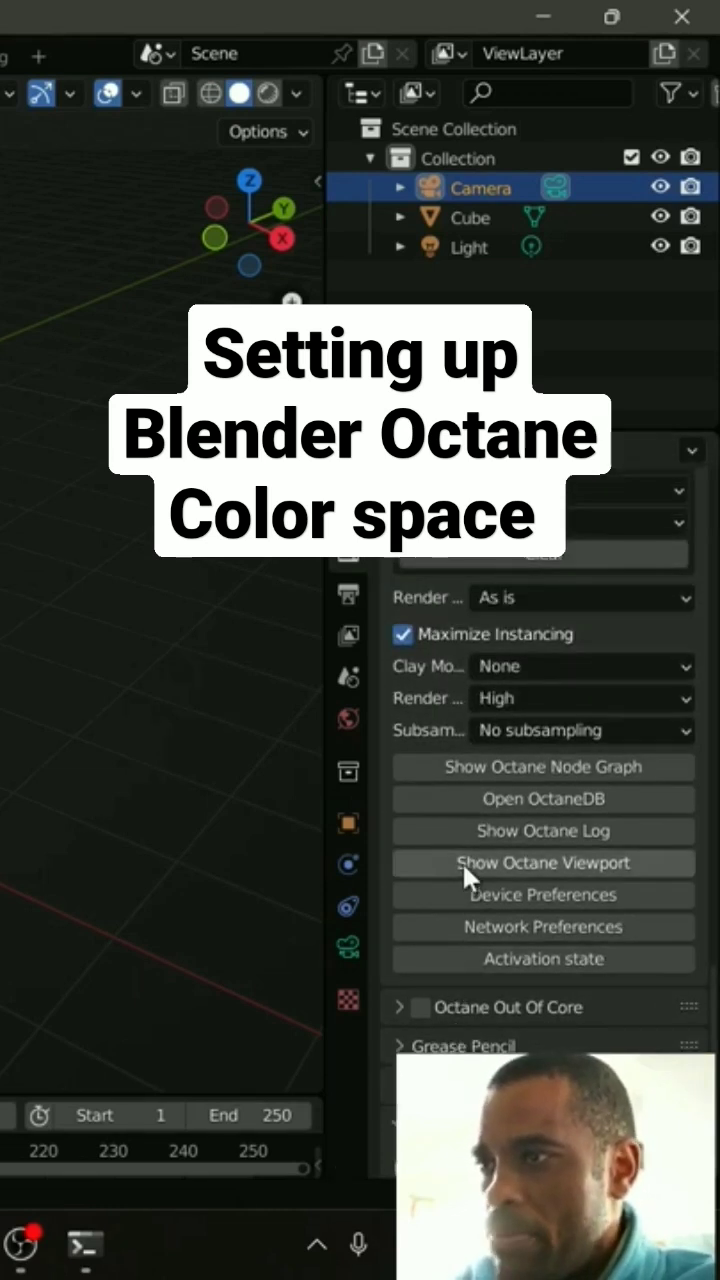
mouse_move(488, 928)
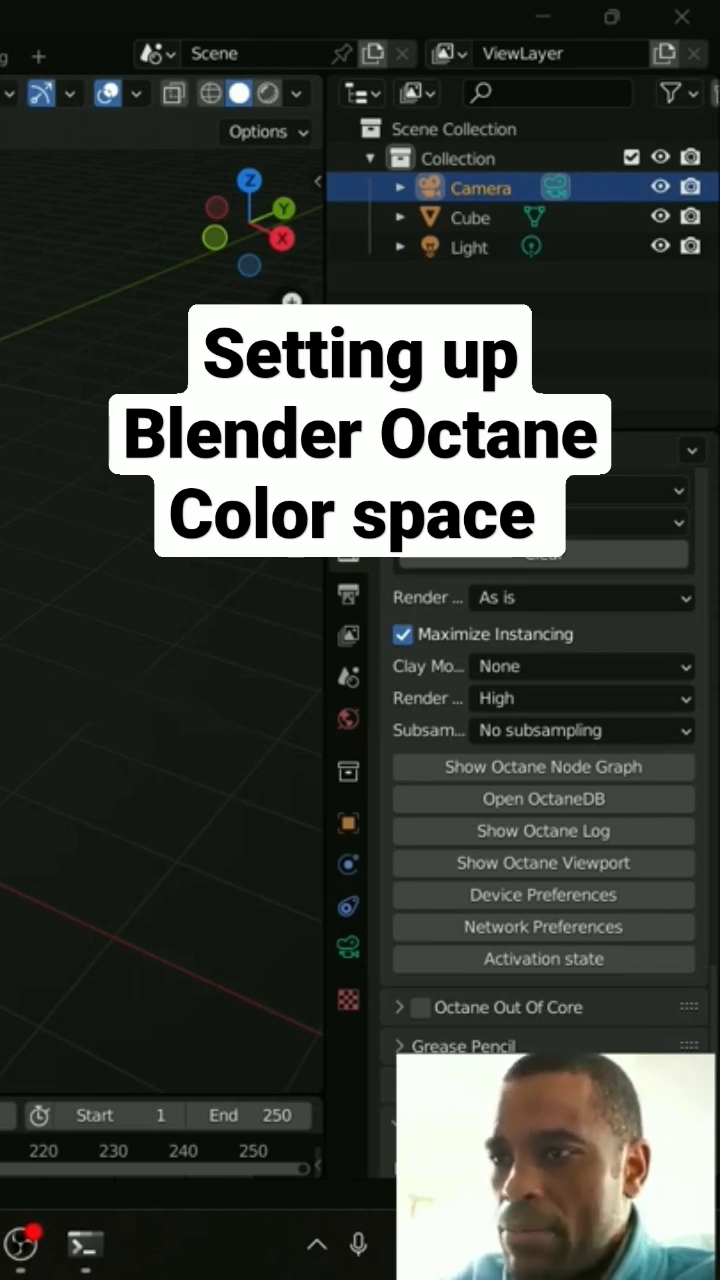
mouse_move(272, 94)
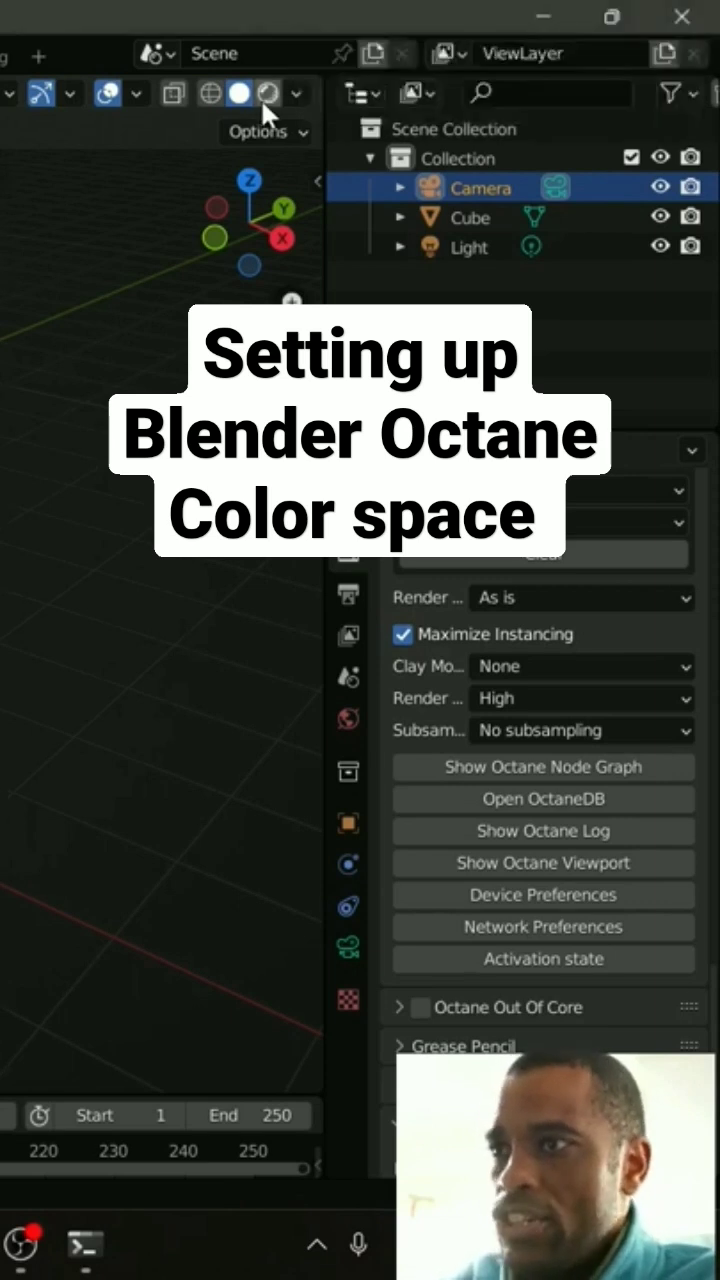
click(268, 92)
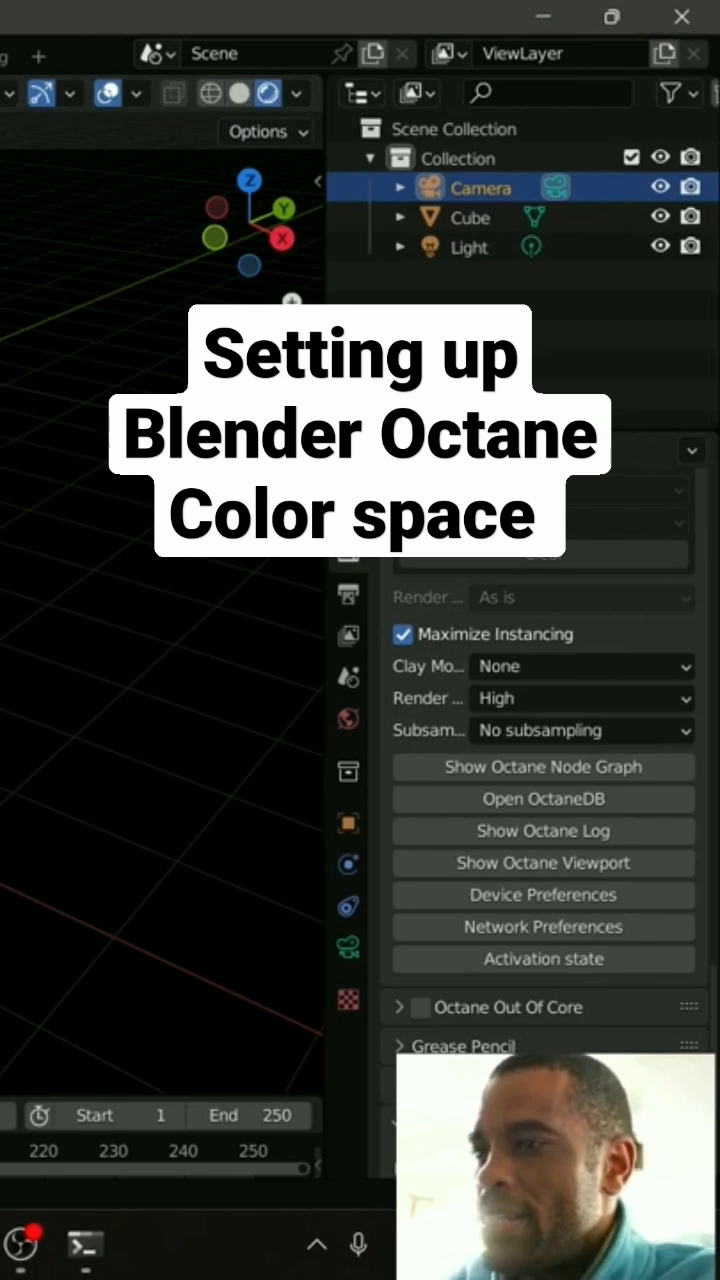
click(238, 92)
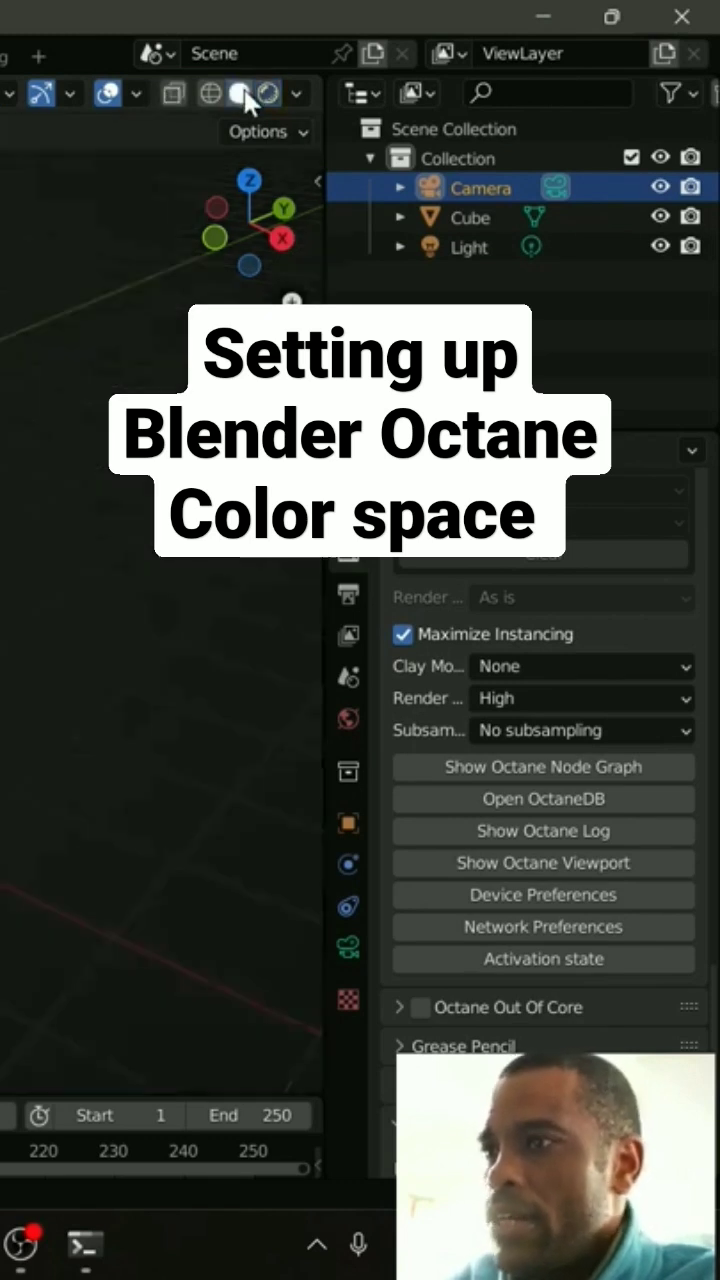